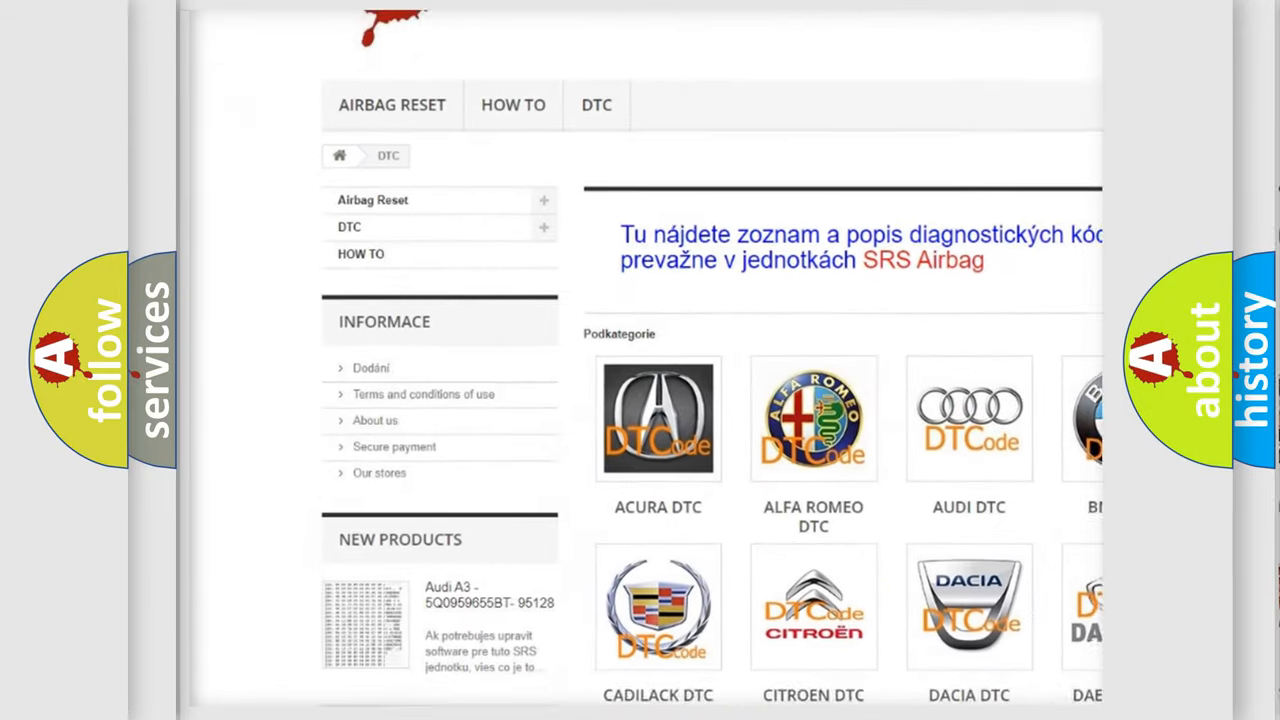
scroll(down, 3)
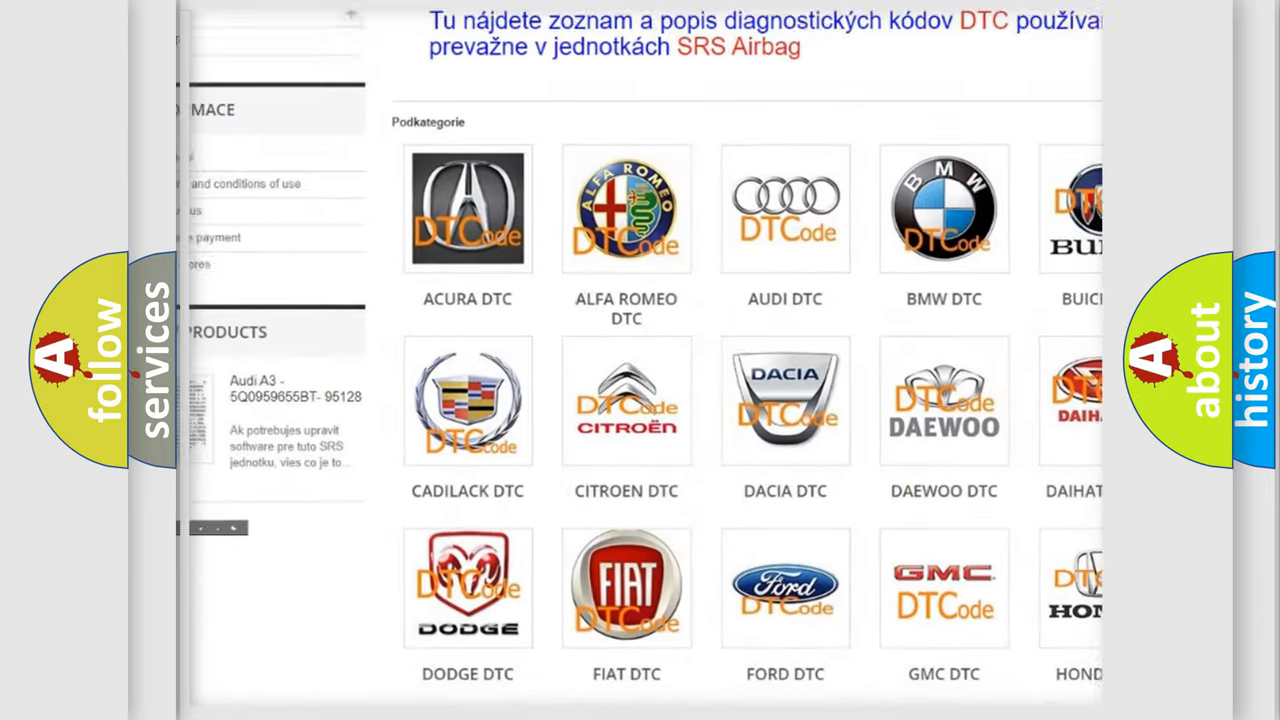
scroll(down, 3)
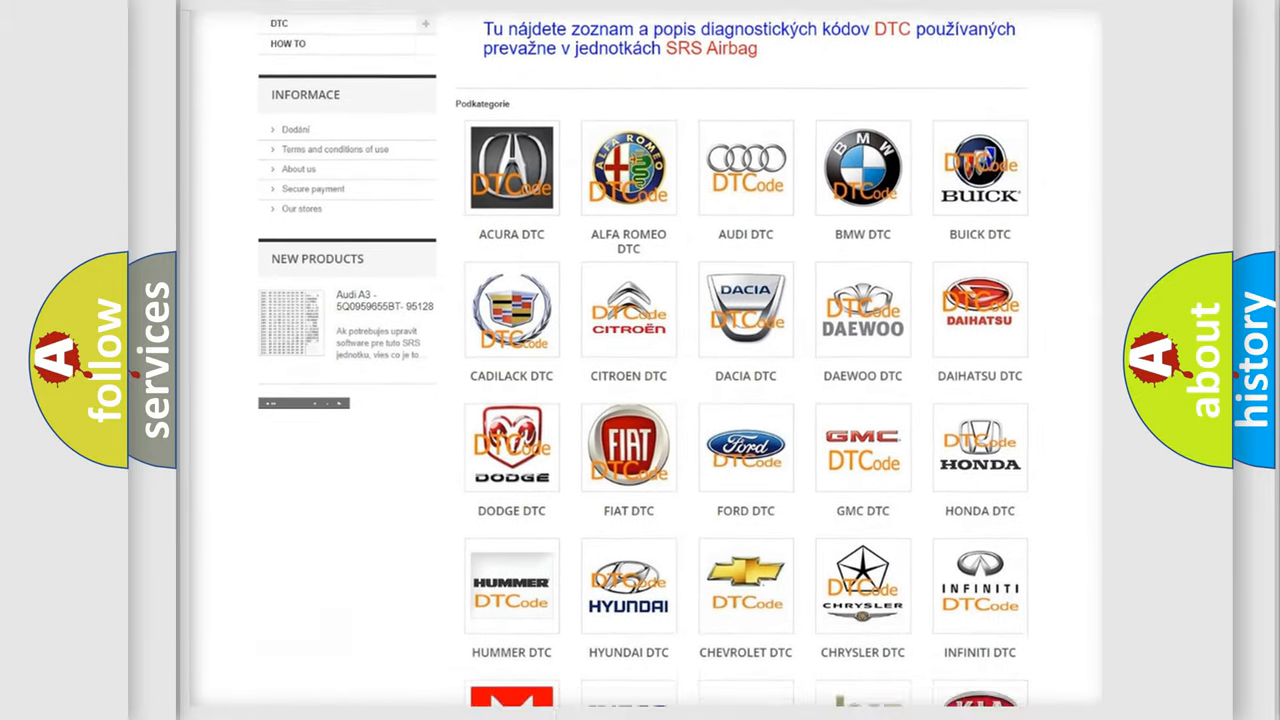
scroll(down, 3)
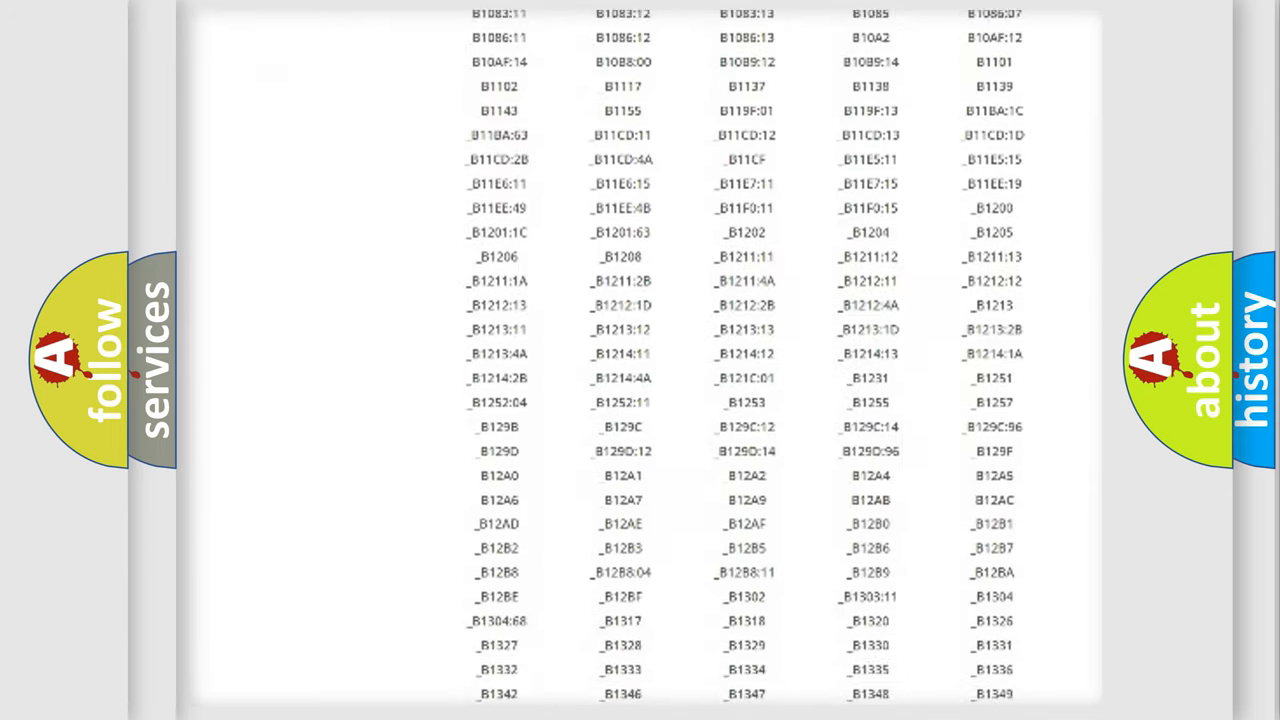
scroll(down, 3)
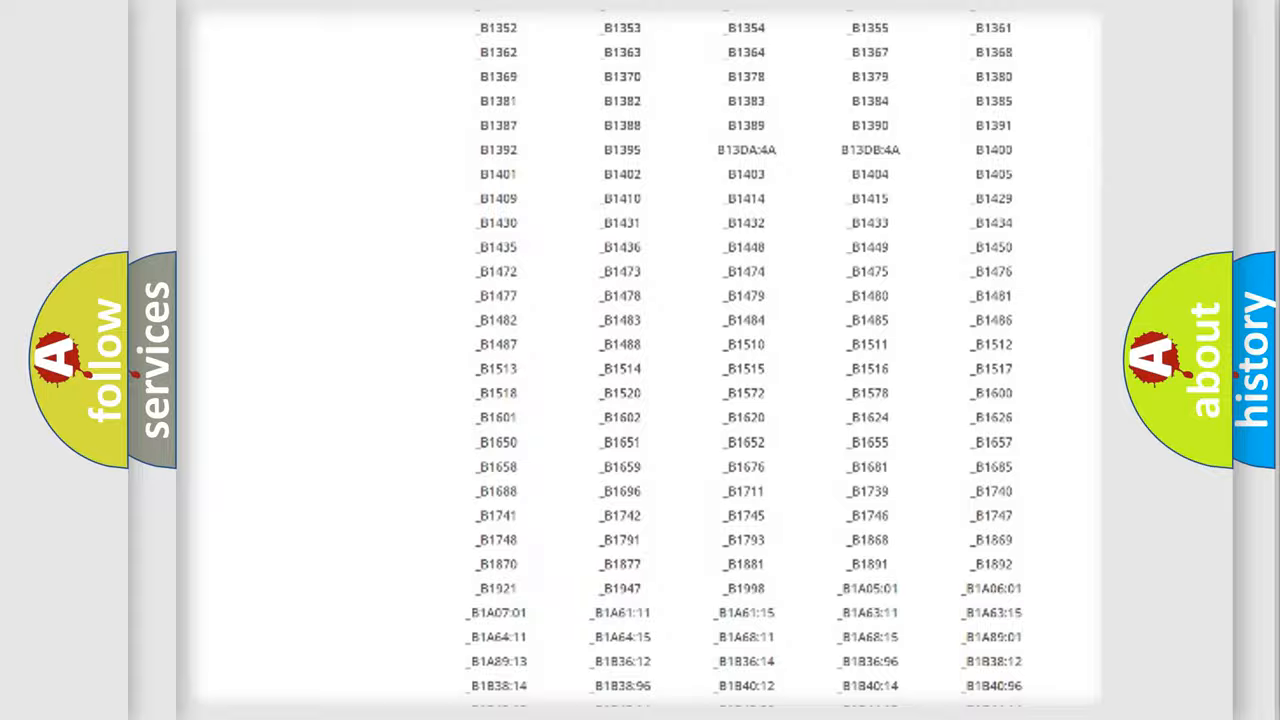